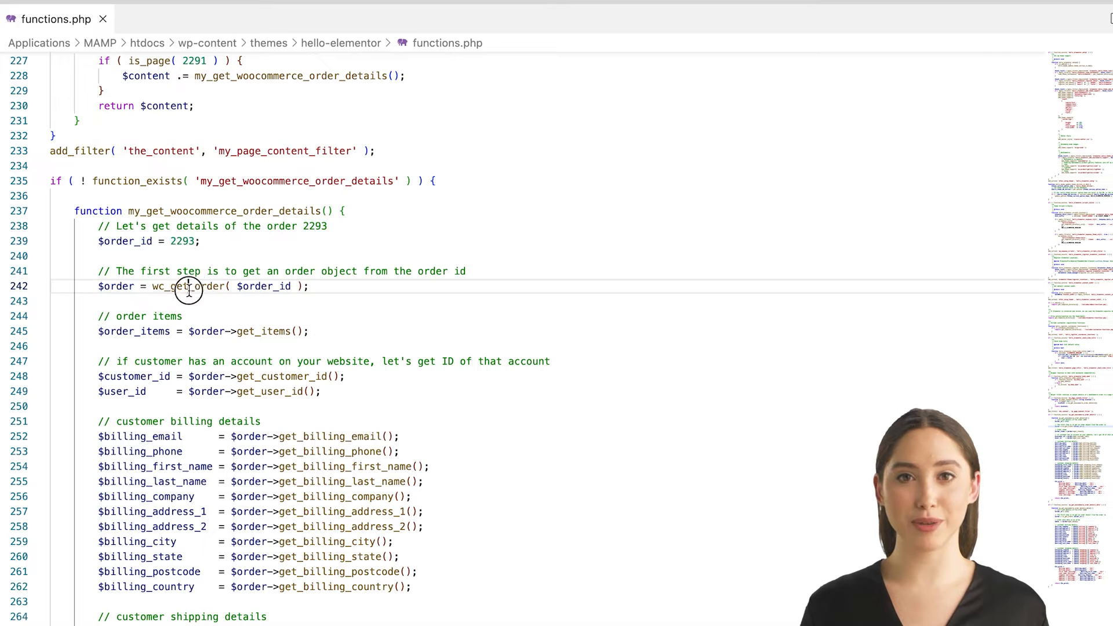
Highlight the wc_get_order and get_data calls in functions.php while explaining them
double_click(180, 286)
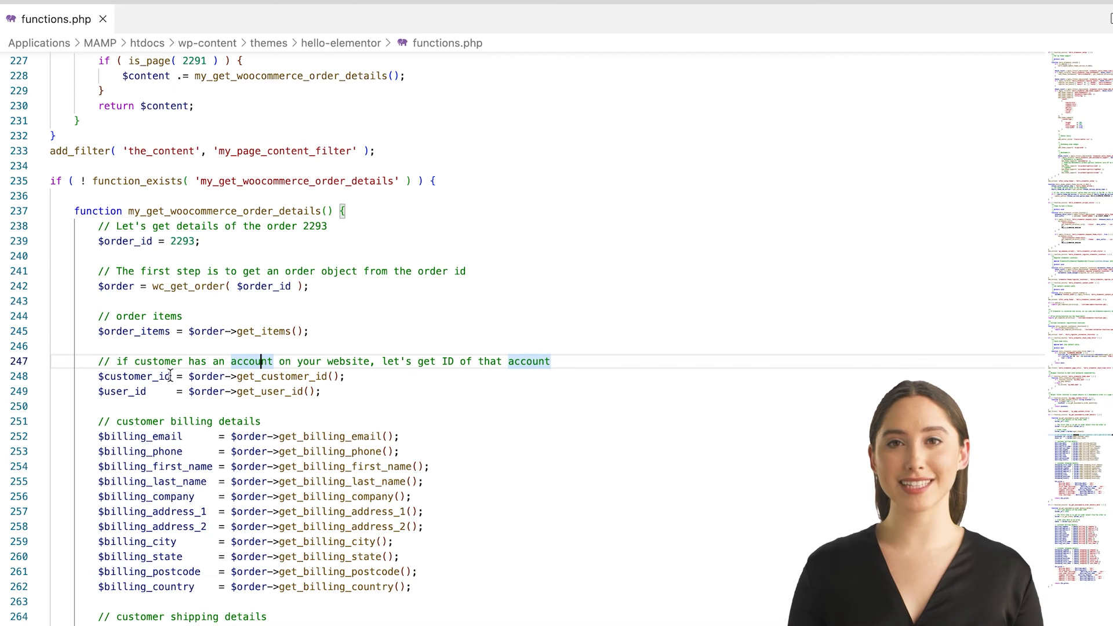
double_click(135, 376)
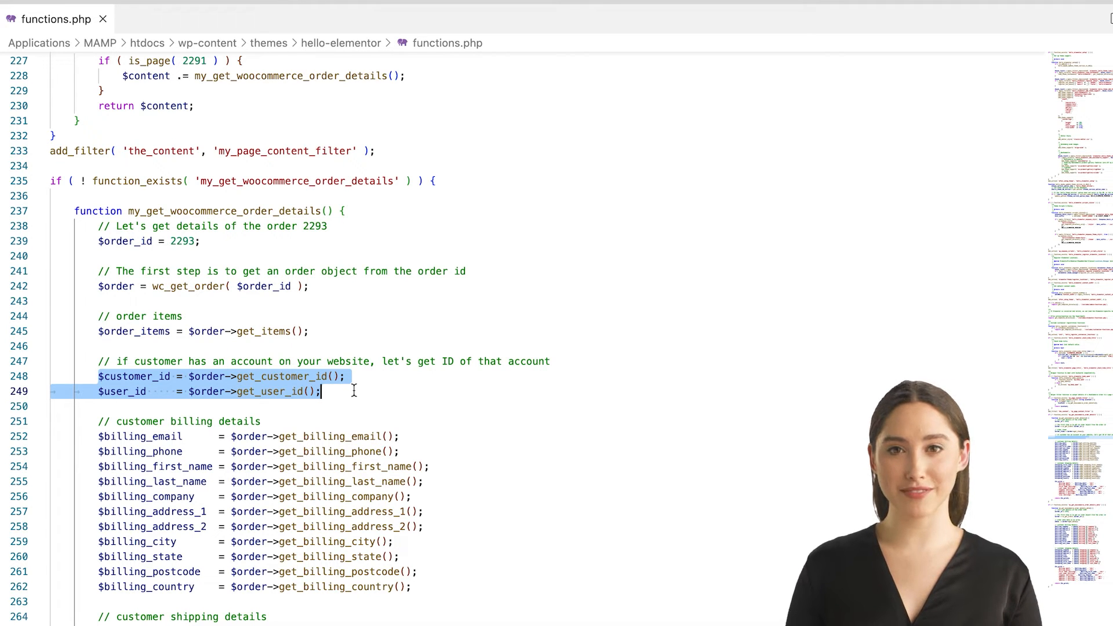
click(321, 391)
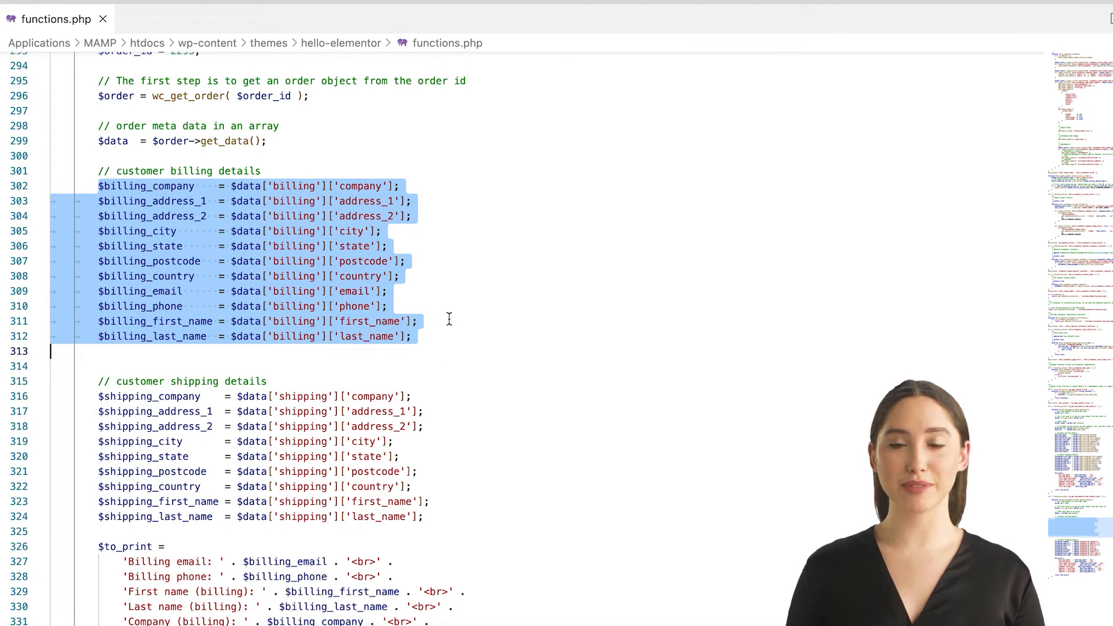
Highlight the shipping detail lines, then open order #2293 from the WooCommerce orders list
scroll(down, 3)
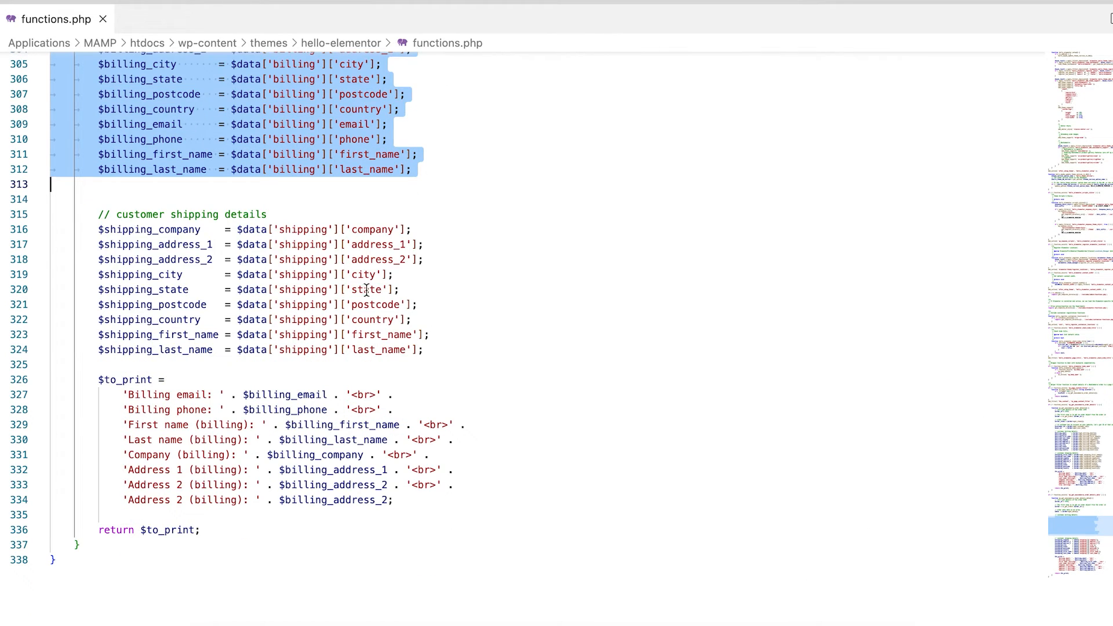
click(347, 245)
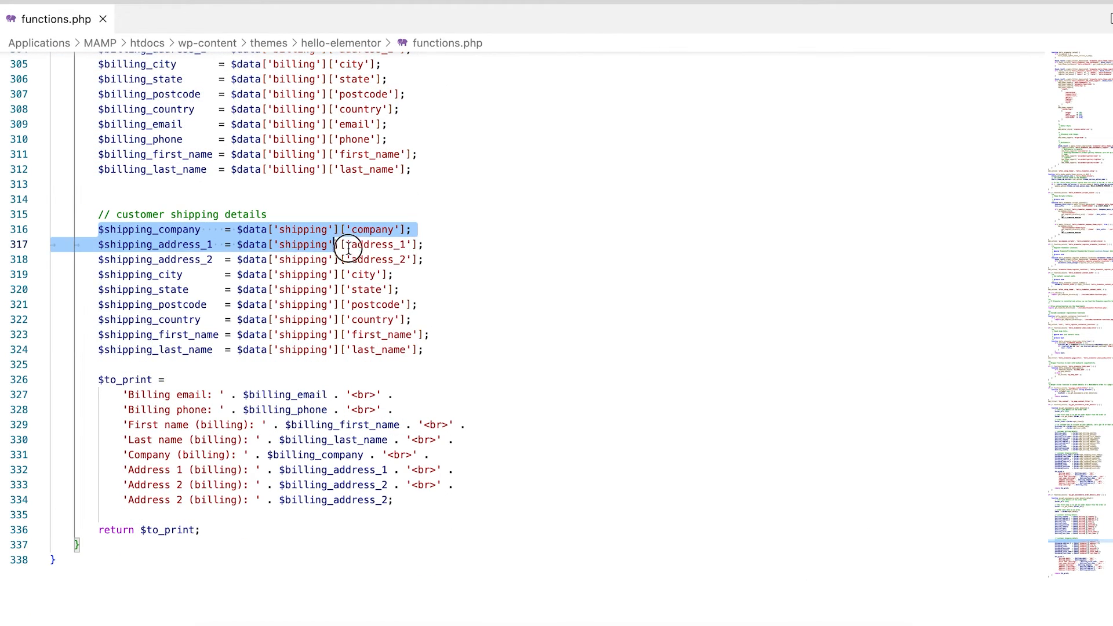
drag(348, 244, 422, 349)
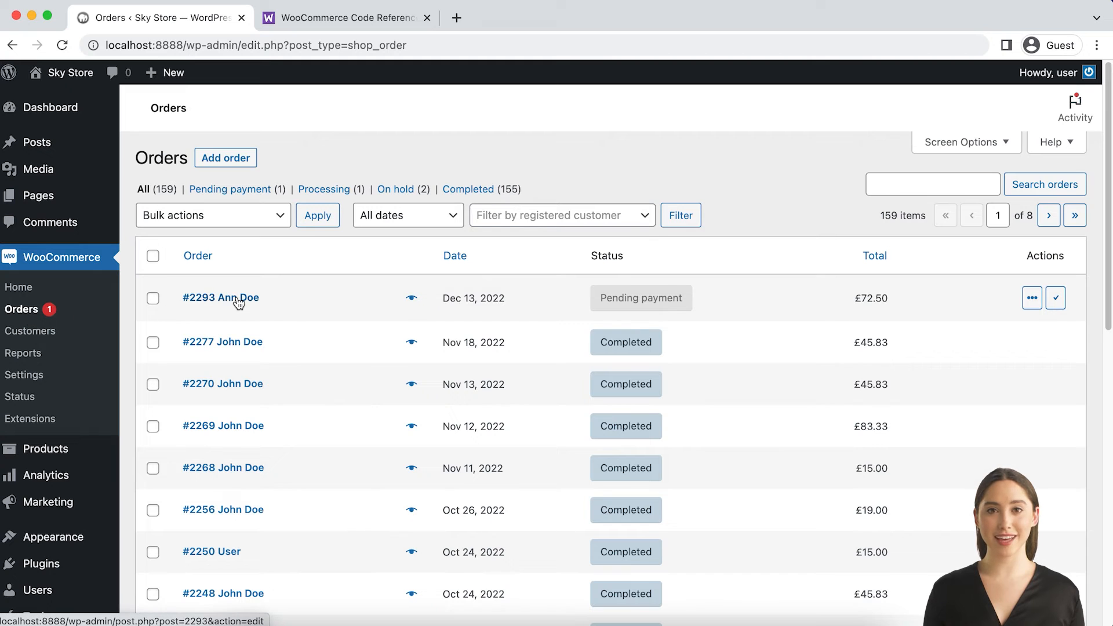
click(221, 298)
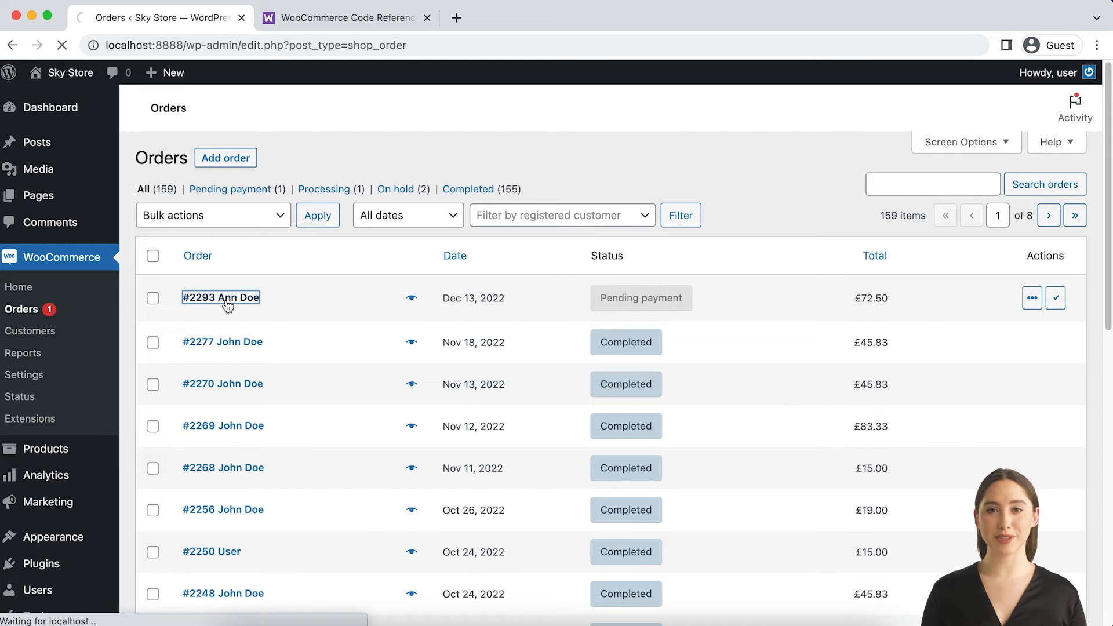
click(221, 298)
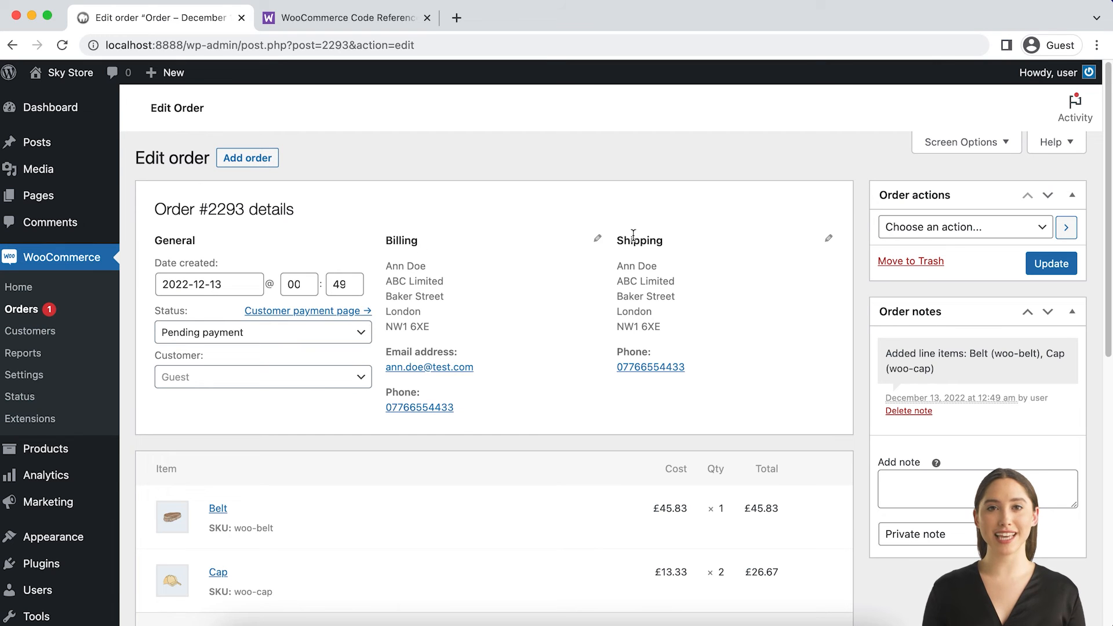
mouse_move(508, 444)
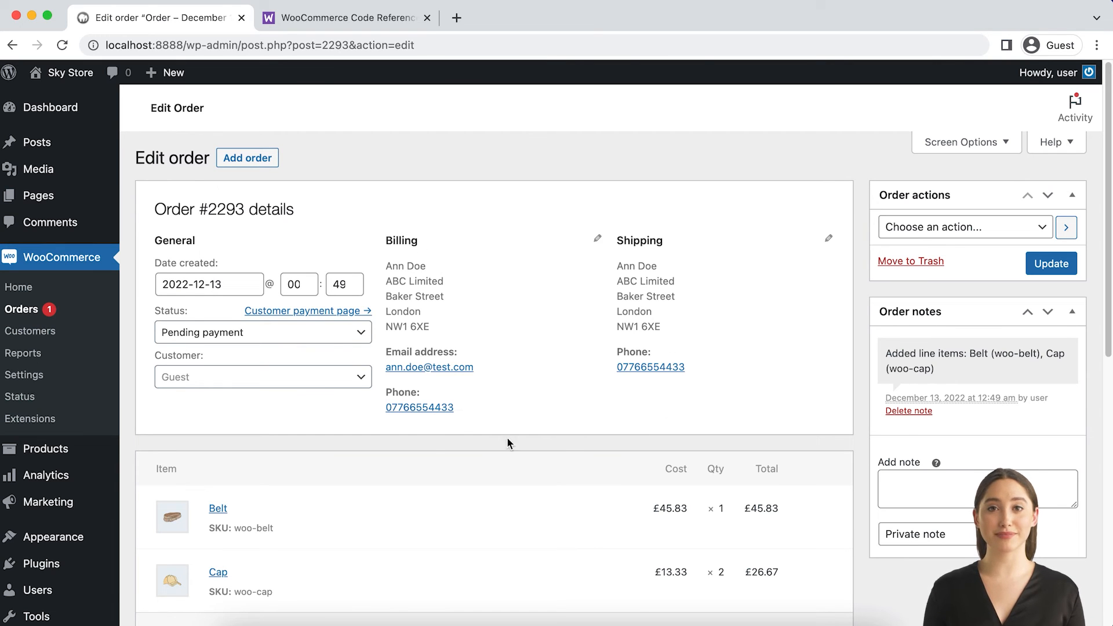
mouse_move(420, 407)
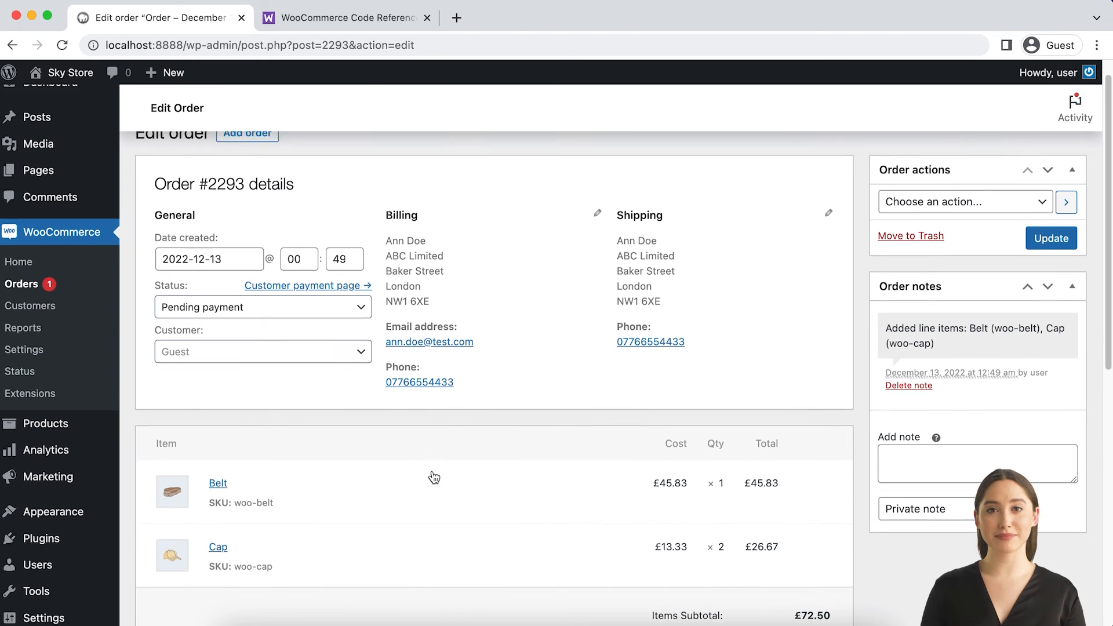
scroll(down, 3)
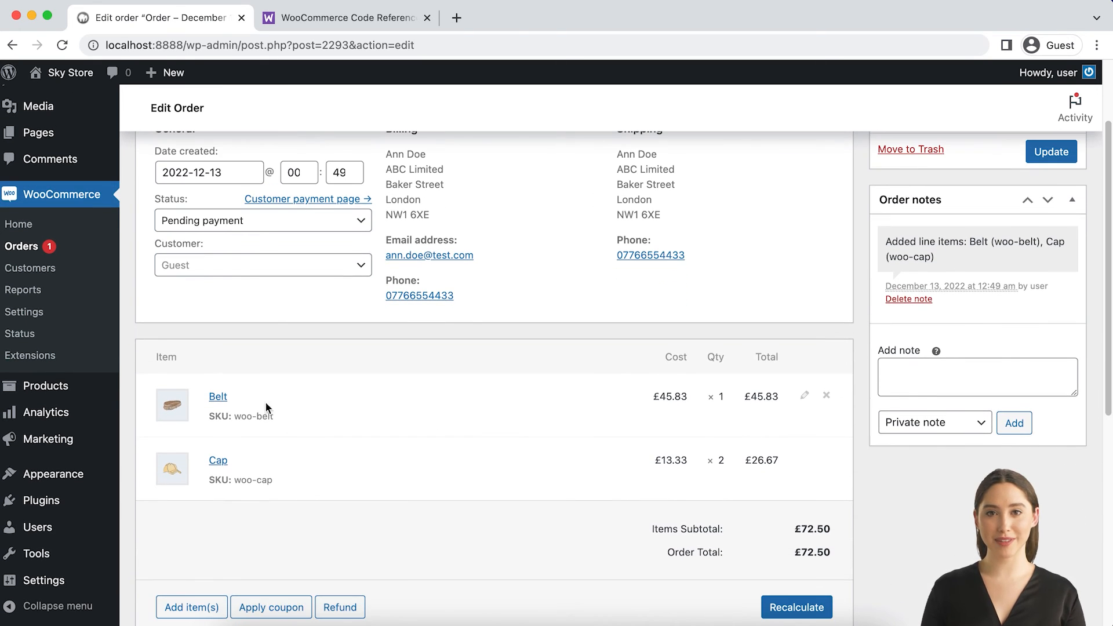
mouse_move(292, 488)
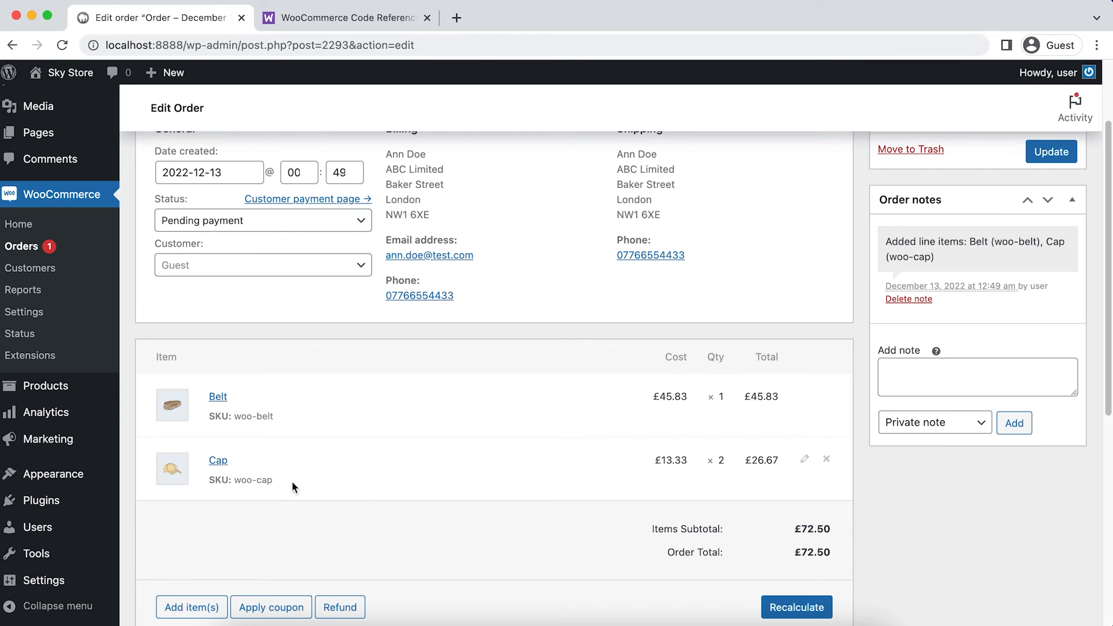
scroll(down, 3)
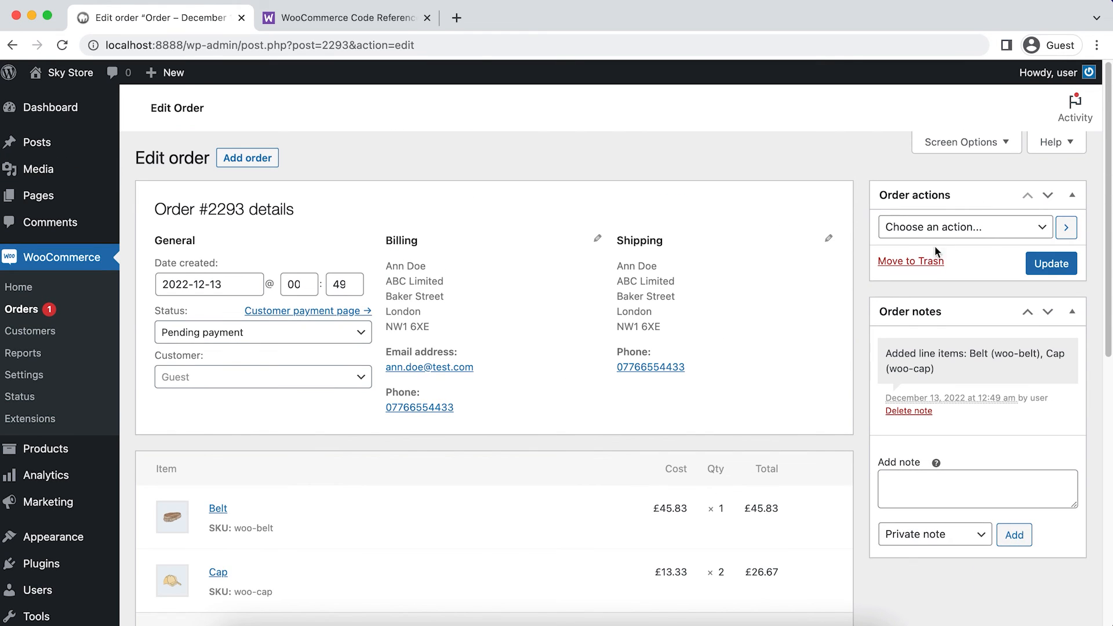
mouse_move(884, 287)
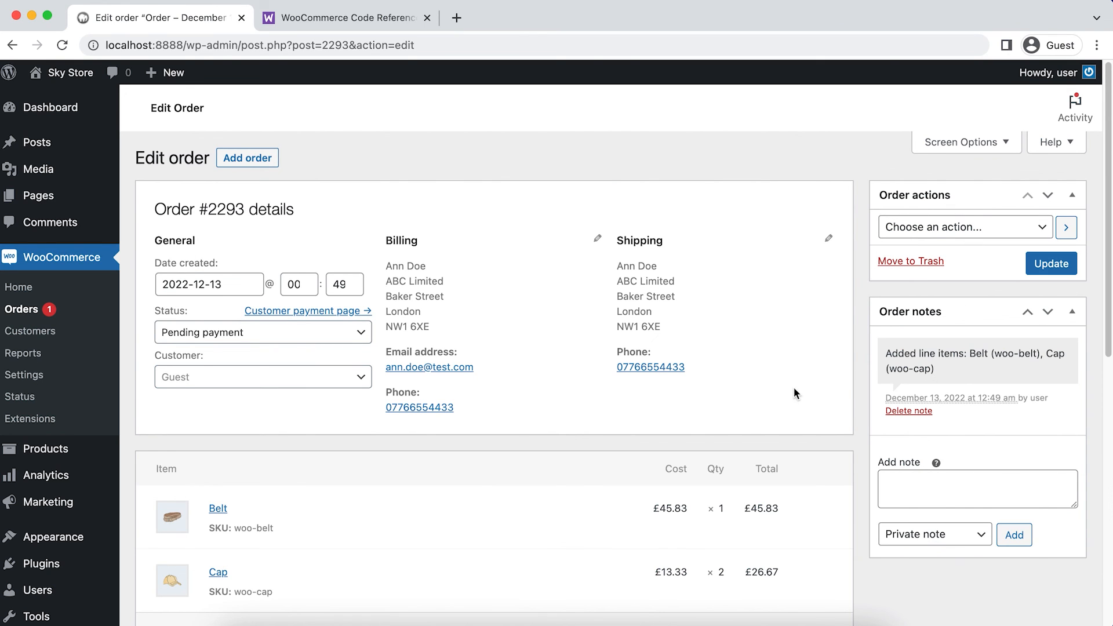
mouse_move(319, 311)
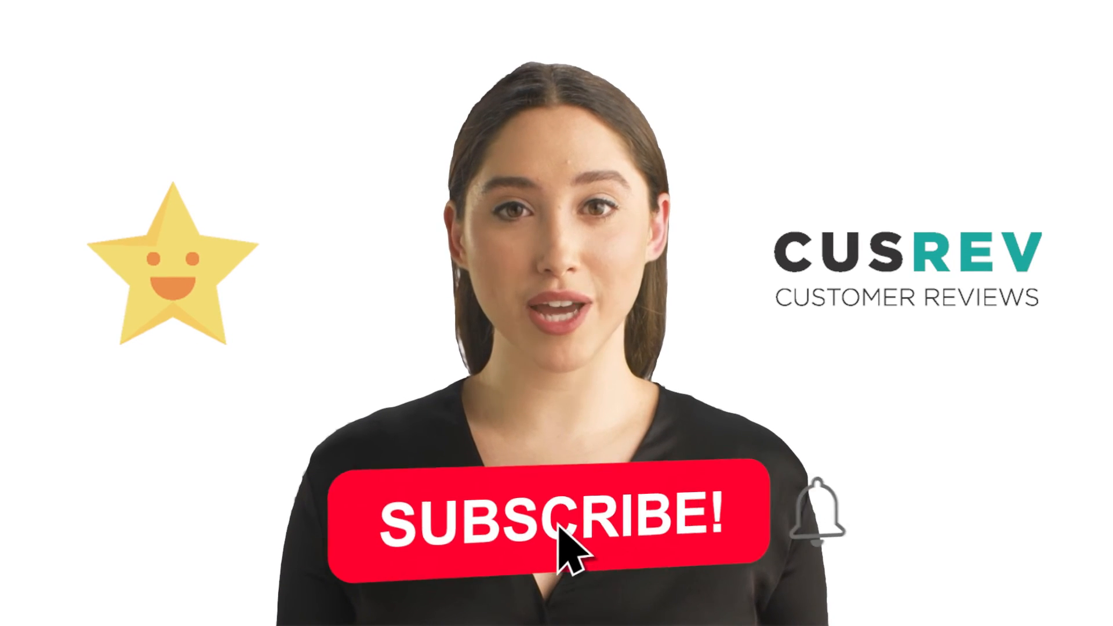
click(546, 514)
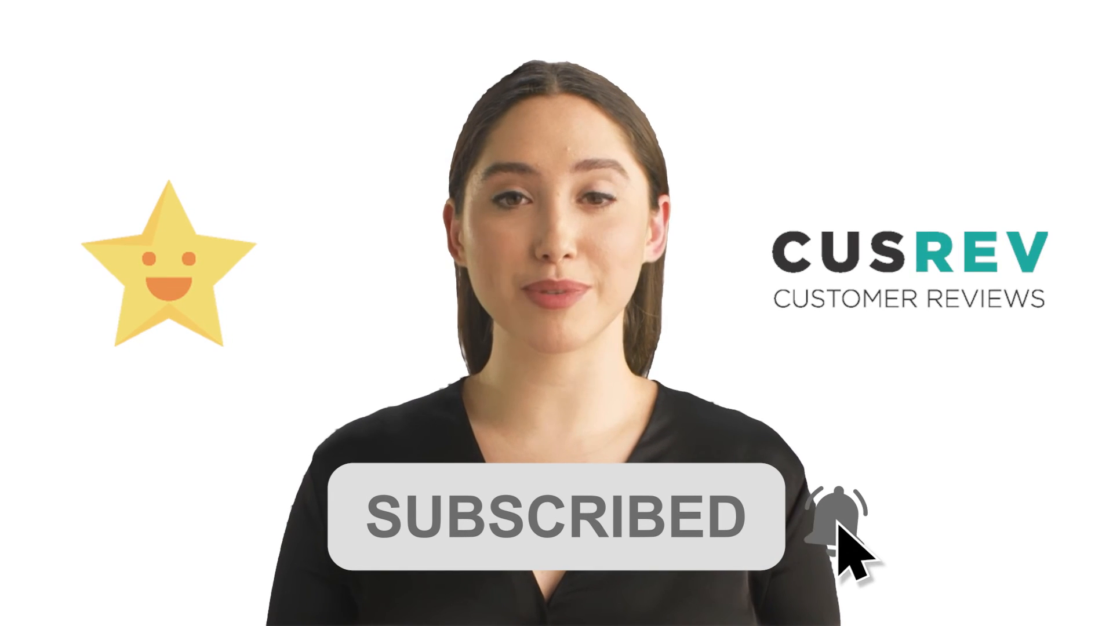